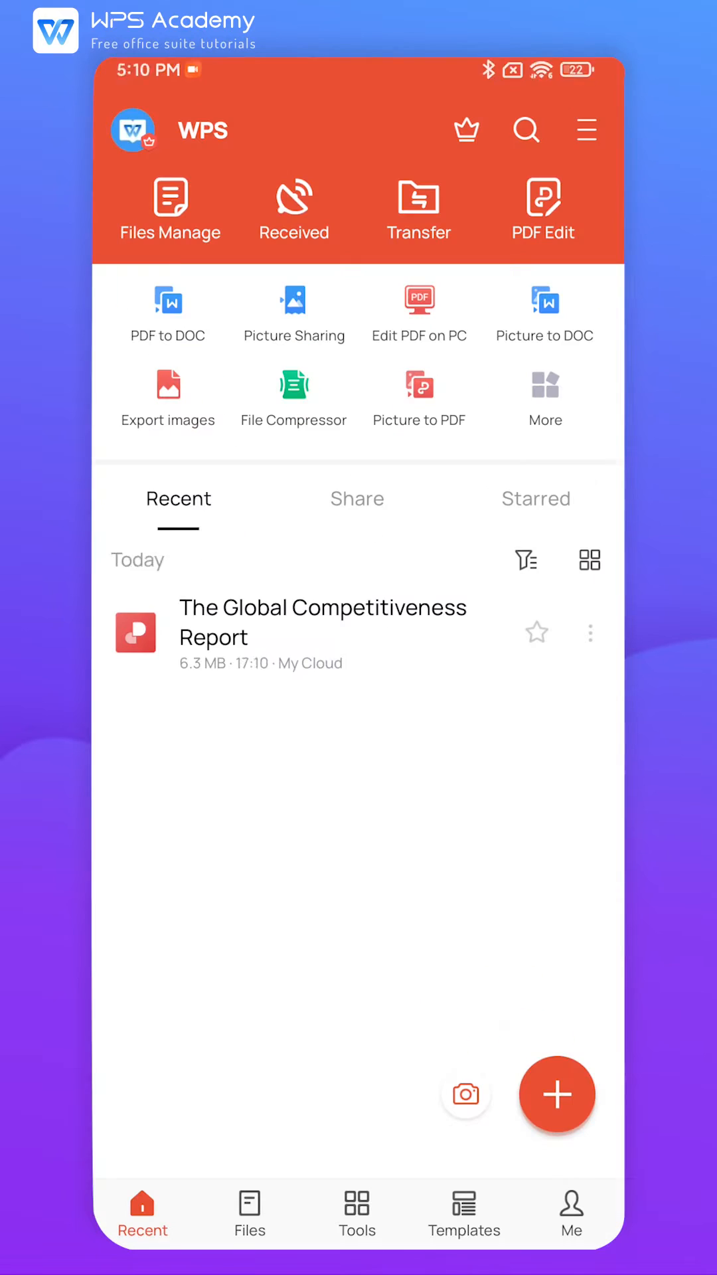
Open the Create new panel offering DOC, PPT, XLS and PDF file types.
{"action": "left_click", "coordinate": [558, 1095]}
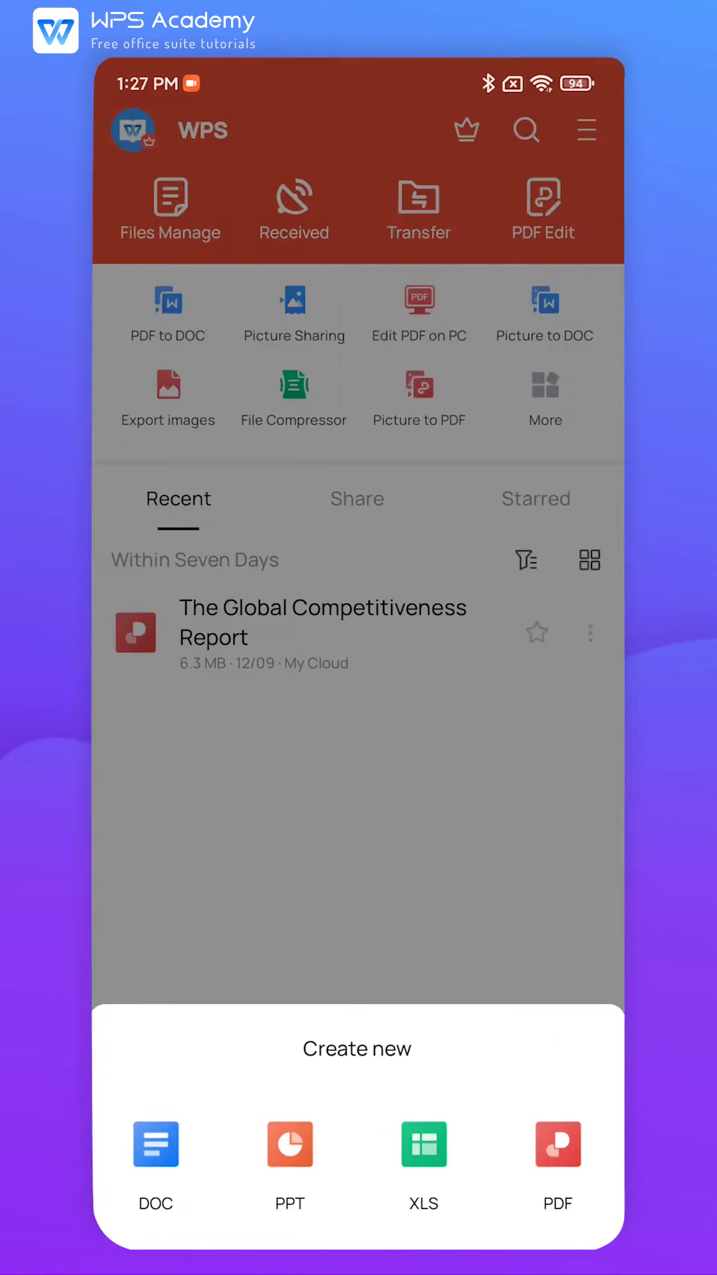
Under resume templates' My resume tab, bring up the options menu for the 100% My Resume.
{"action": "left_click", "coordinate": [505, 1199]}
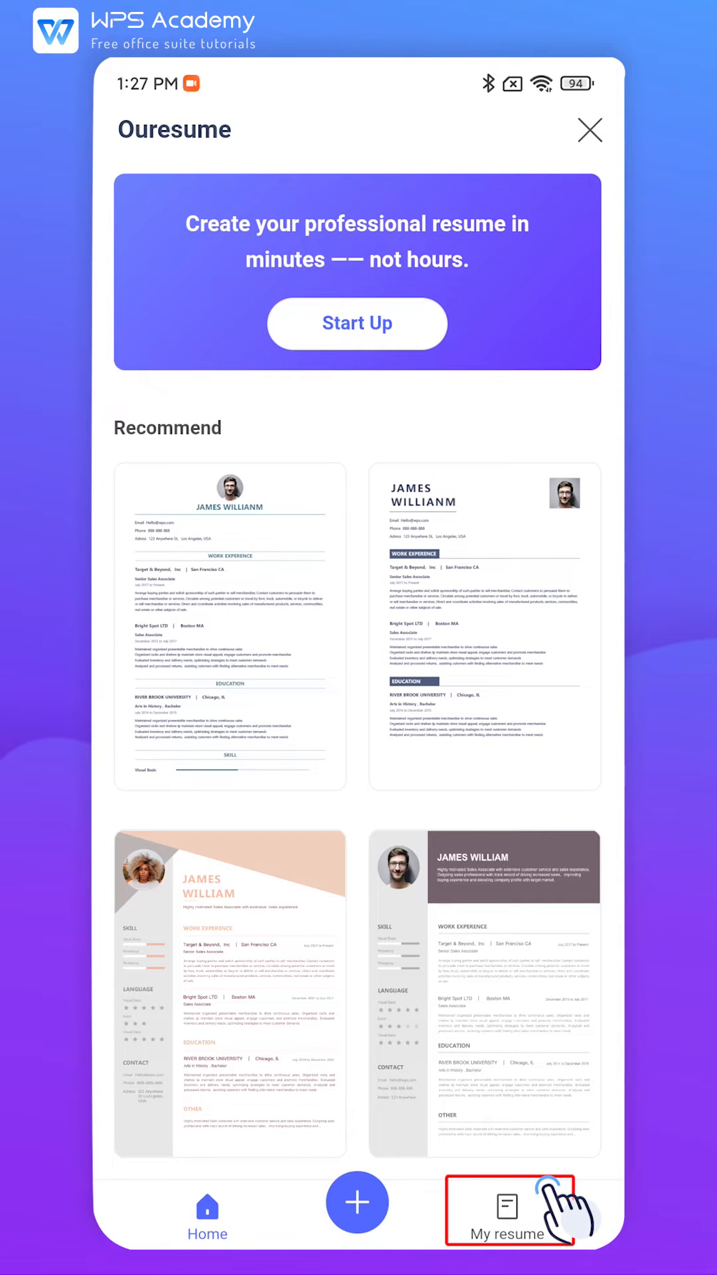
{"action": "left_click", "coordinate": [502, 1204]}
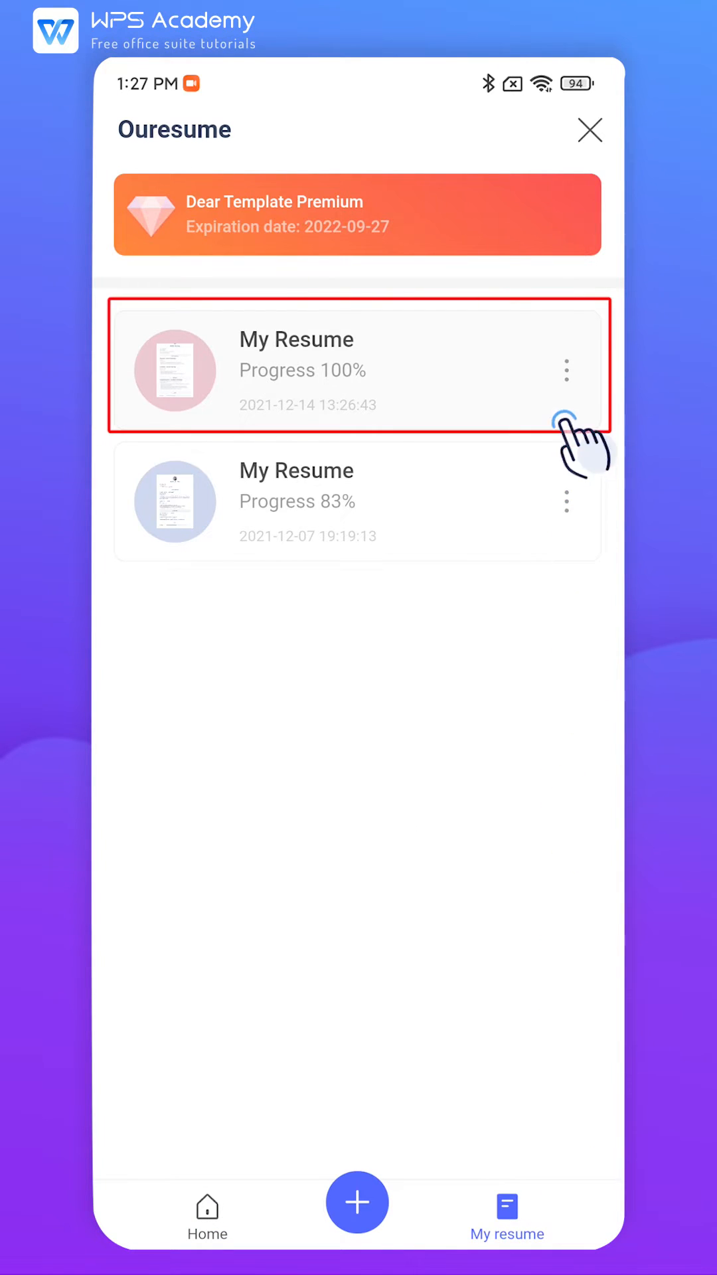
{"action": "left_click", "coordinate": [565, 369]}
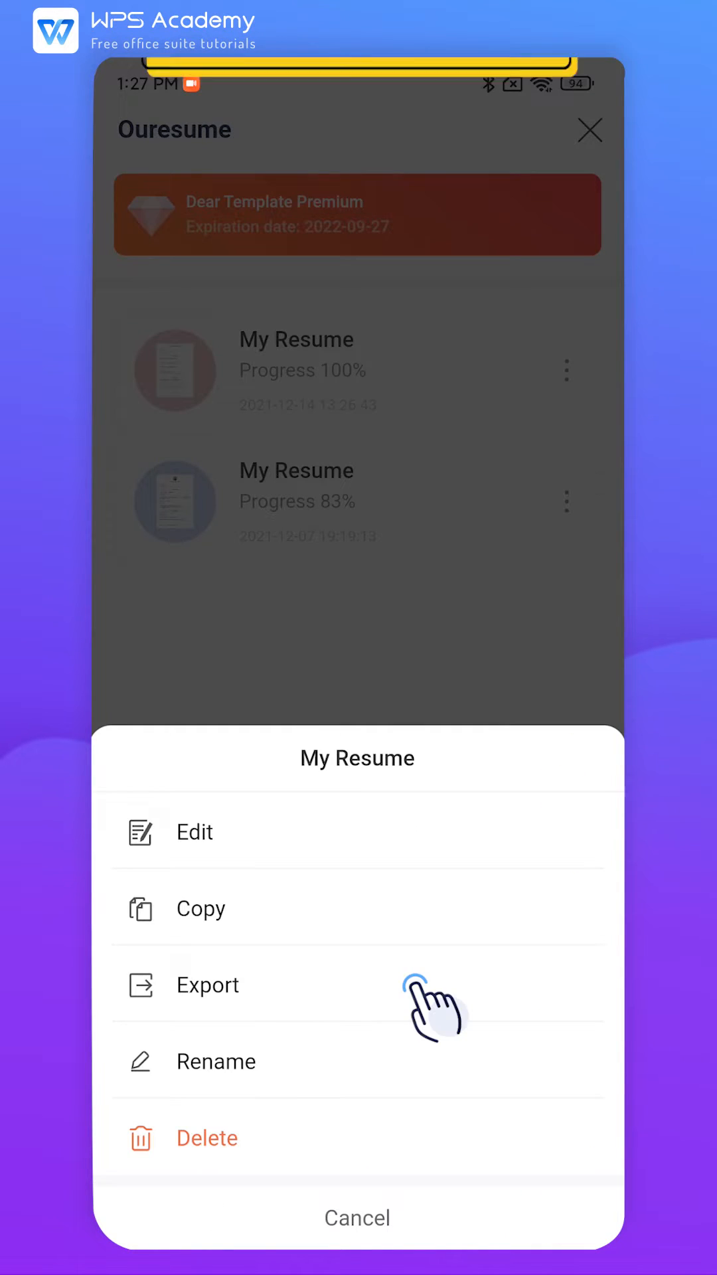
Change the resume's name from 'My Resume' to 'Resume' and save it.
{"action": "left_click", "coordinate": [216, 1061]}
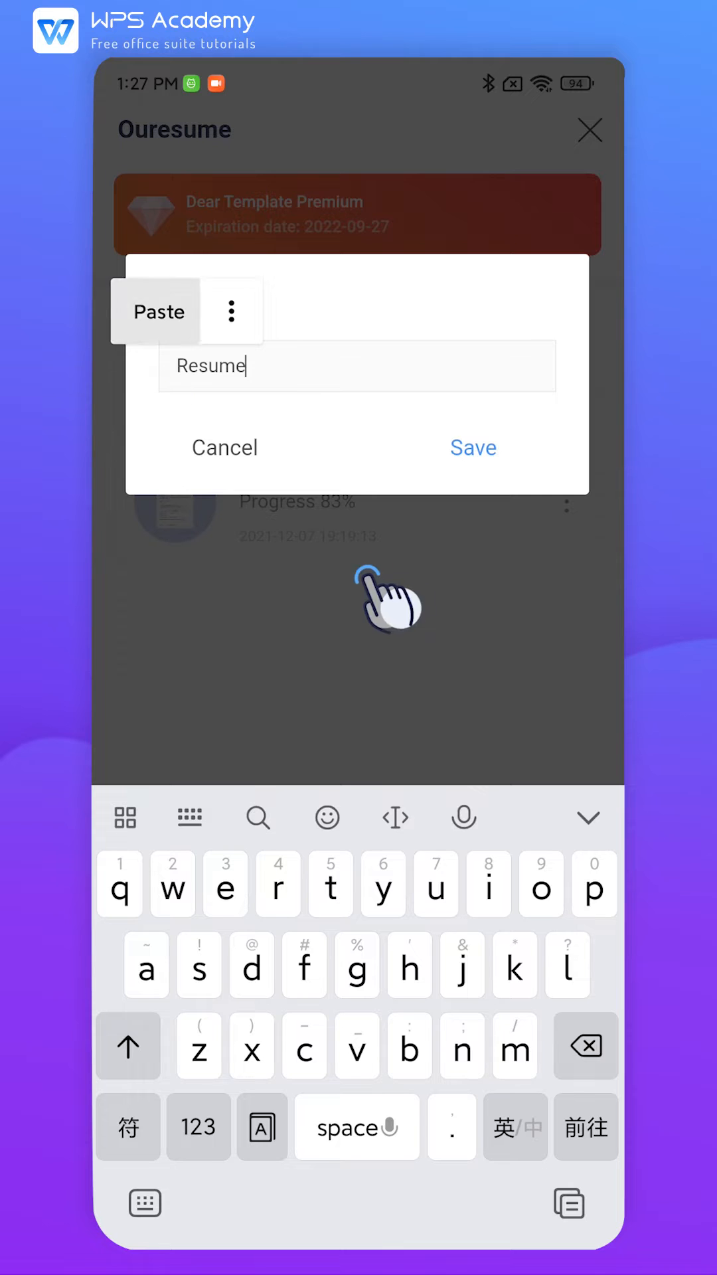
{"action": "left_click", "coordinate": [473, 447]}
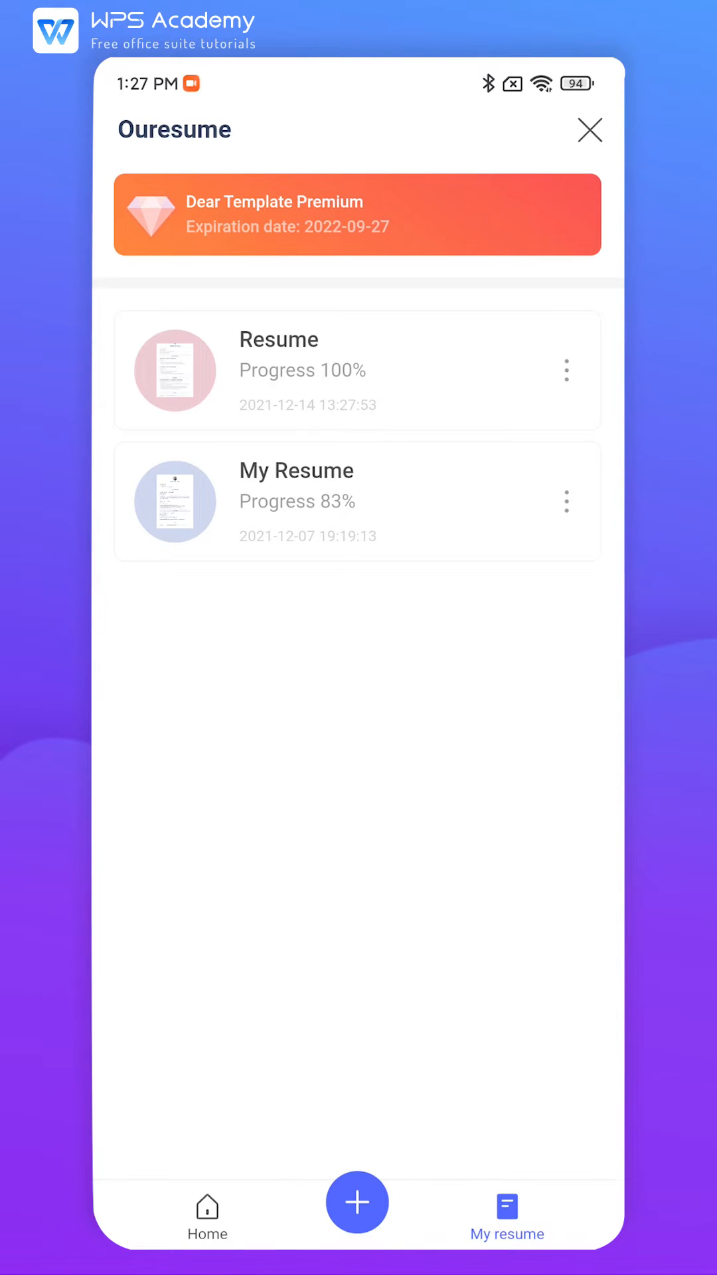
{"action": "left_click", "coordinate": [279, 340]}
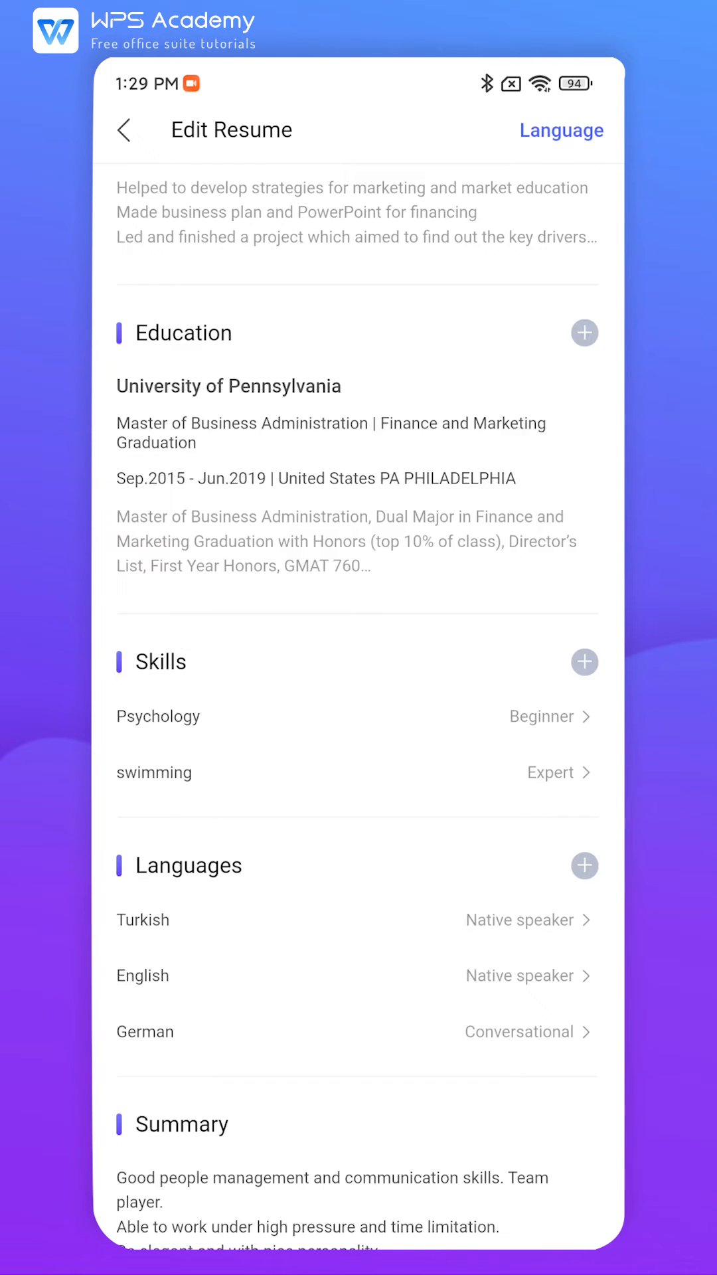
{"action": "scroll", "scroll_direction": "down", "scroll_amount": 3}
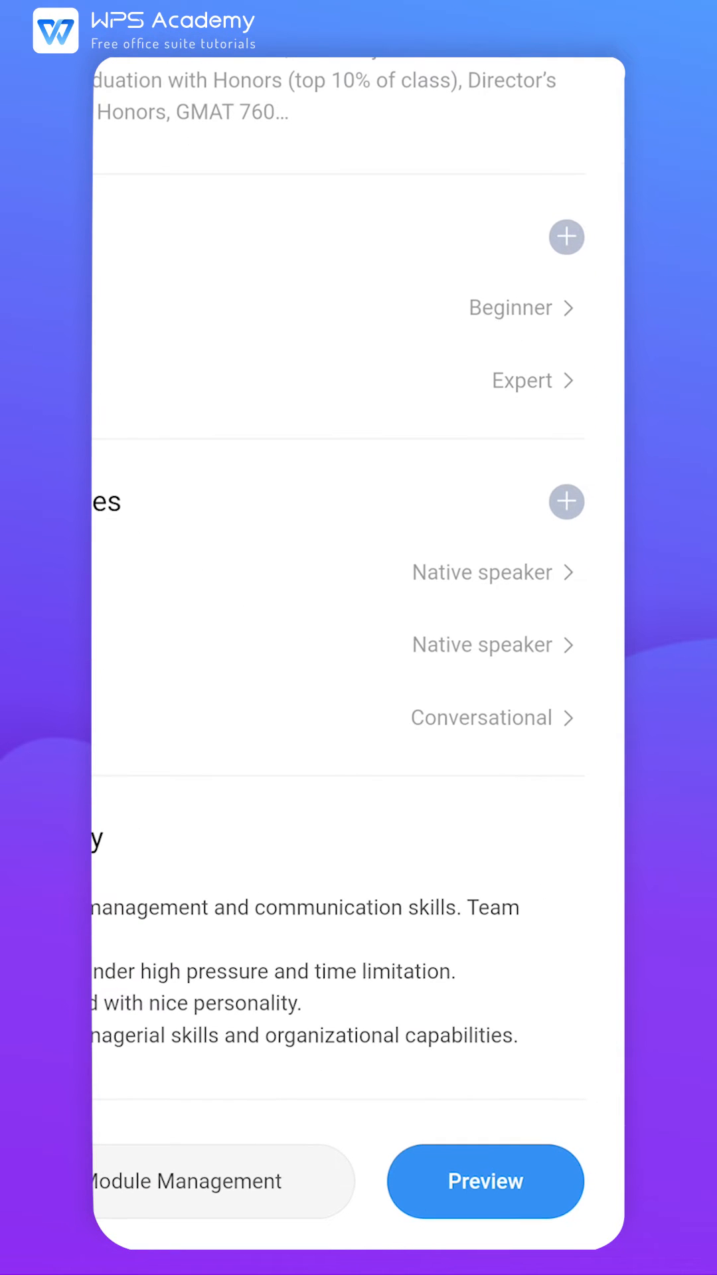
{"action": "left_click", "coordinate": [561, 1180]}
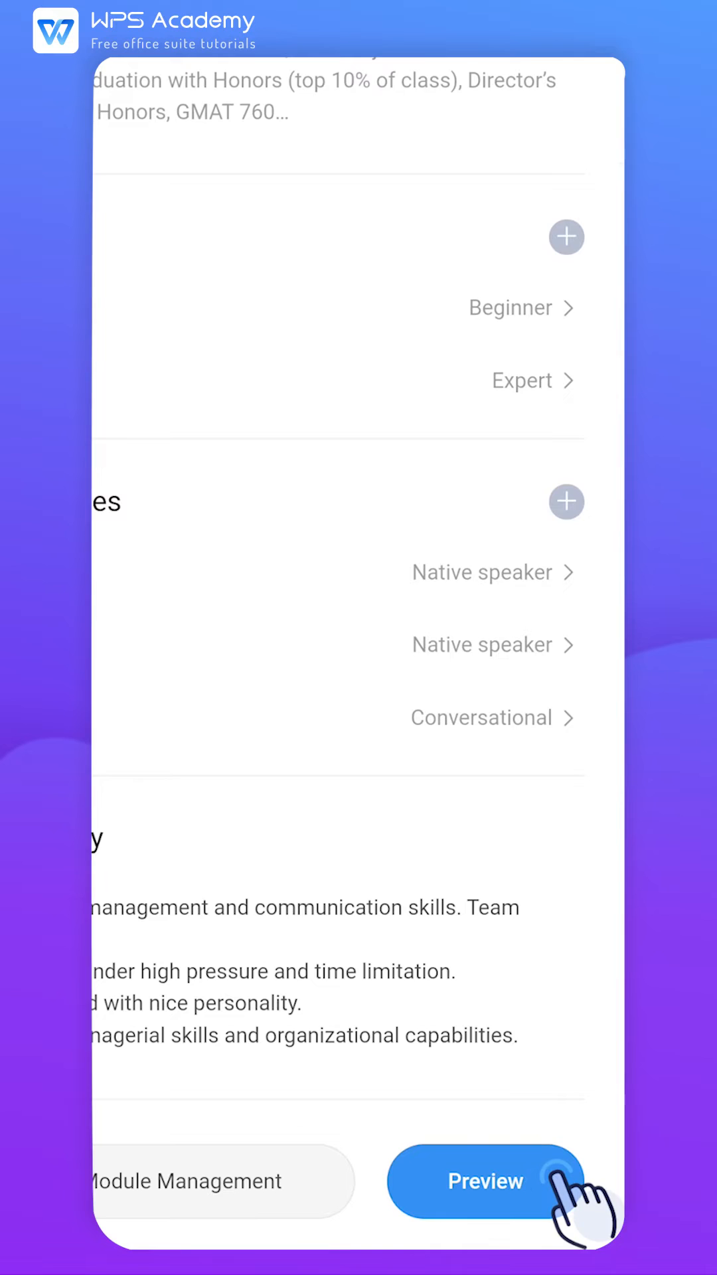
{"action": "left_click", "coordinate": [486, 1180]}
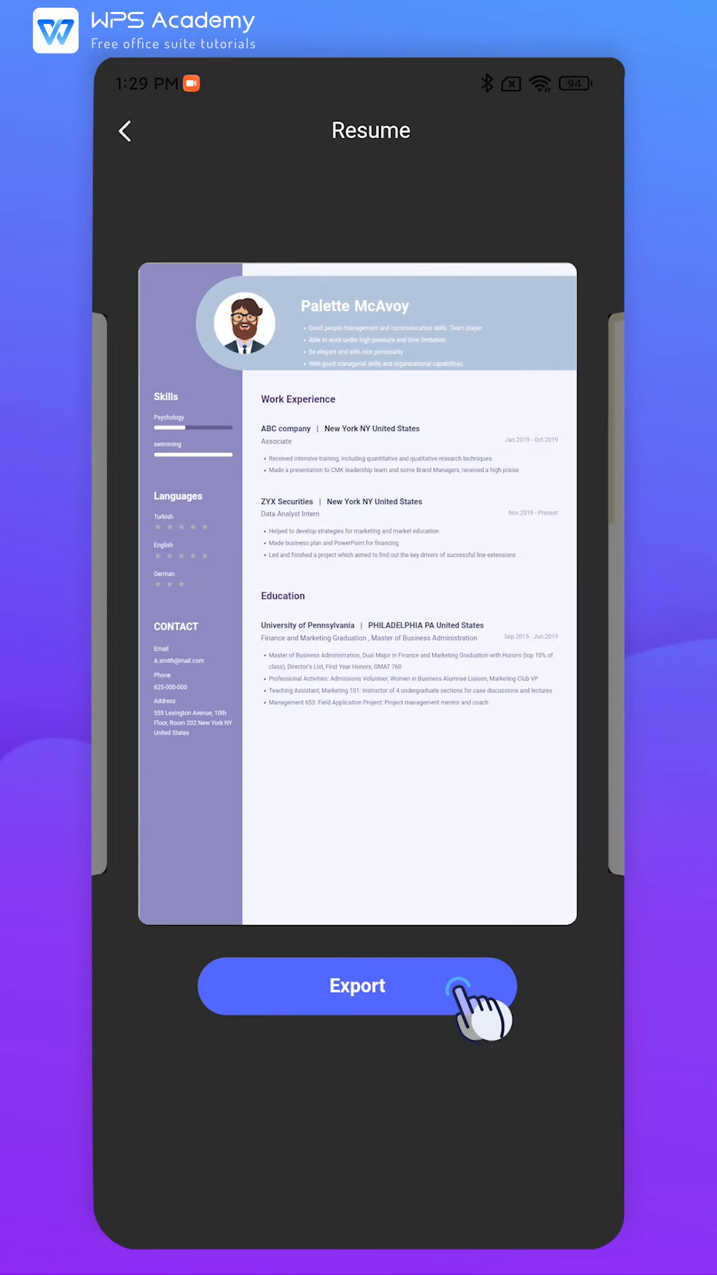
Export 'Resume' in Picture format and open the saved image in Gallery.
{"action": "left_click", "coordinate": [357, 985]}
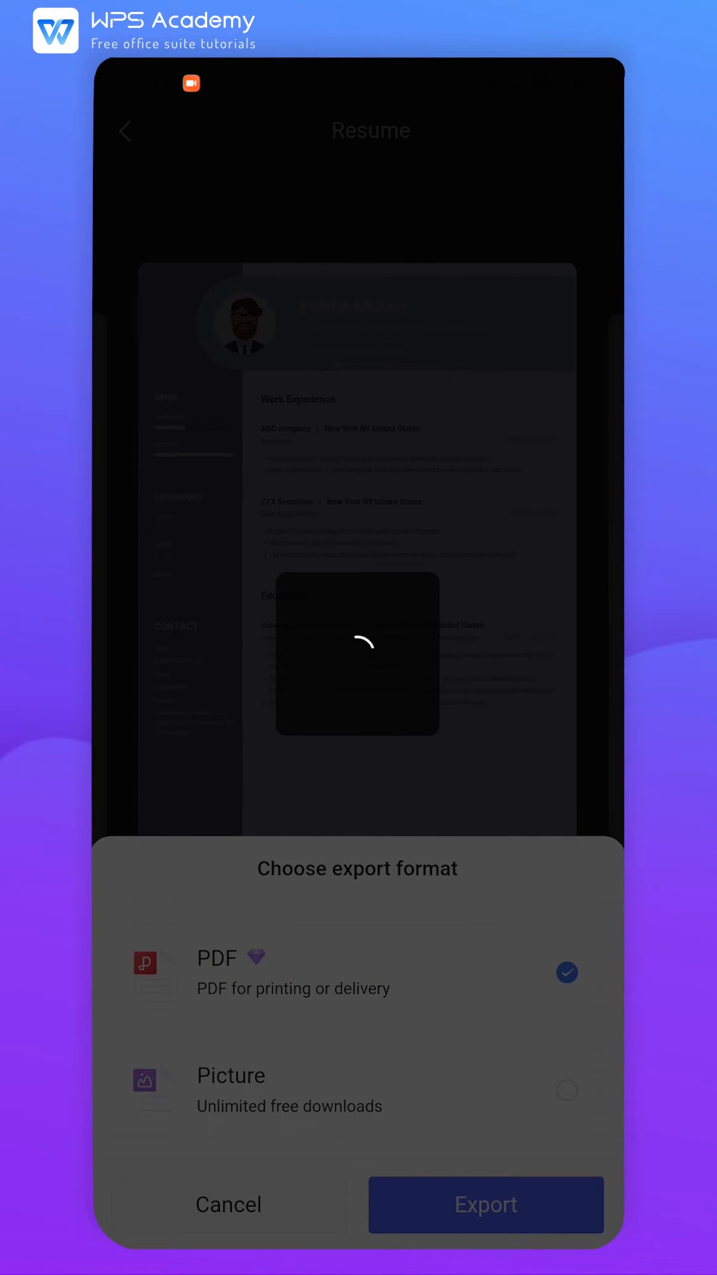
{"action": "left_click", "coordinate": [486, 1204]}
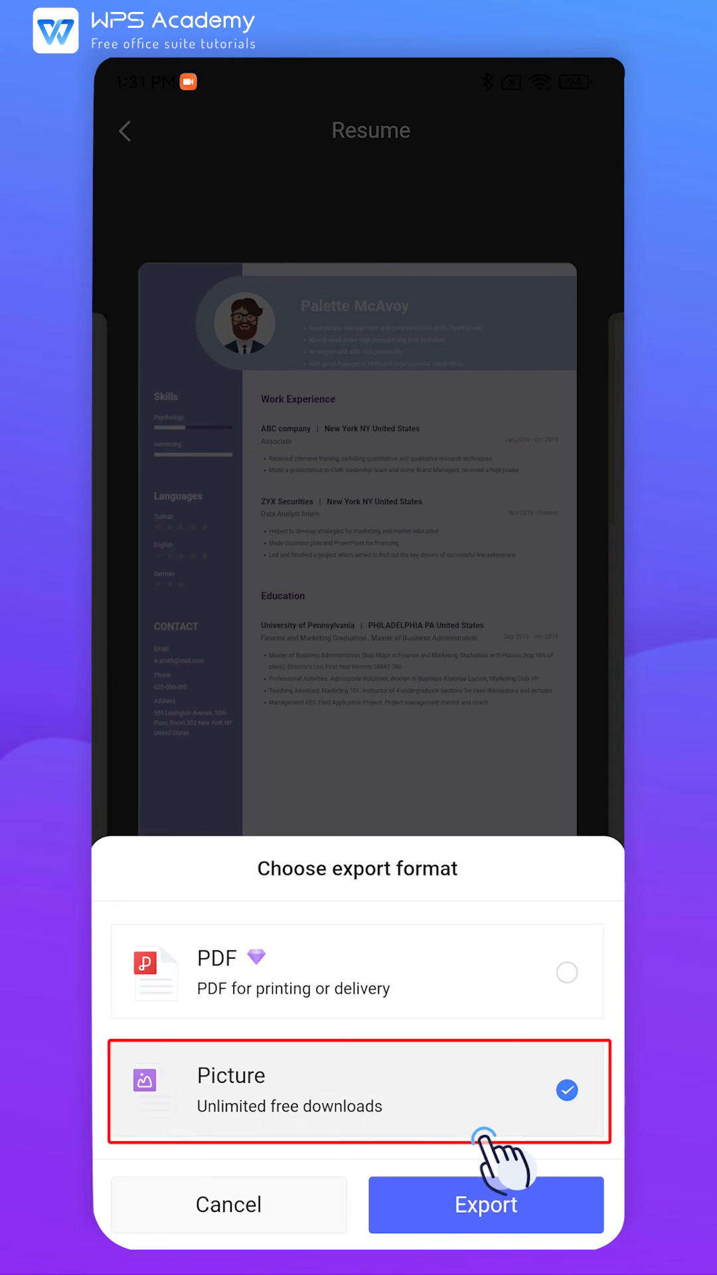
{"action": "left_click", "coordinate": [487, 1205]}
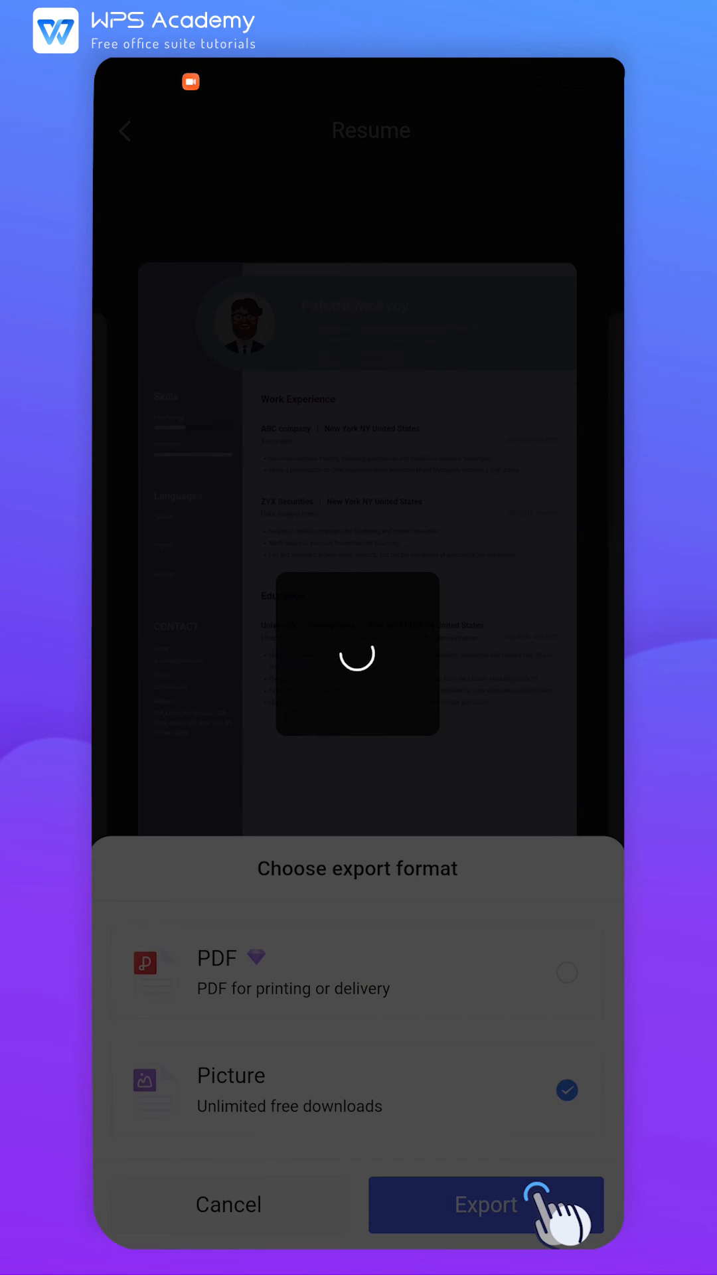
{"action": "left_click", "coordinate": [487, 1205]}
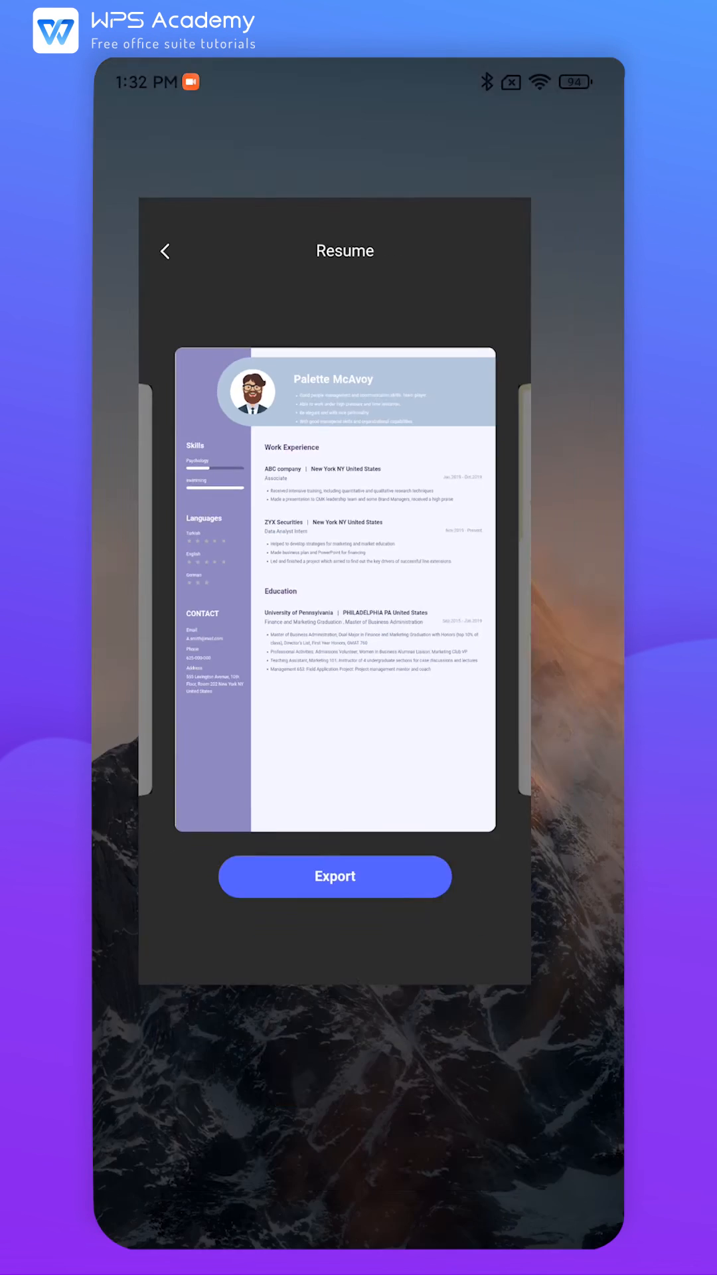
{"action": "left_click", "coordinate": [334, 876]}
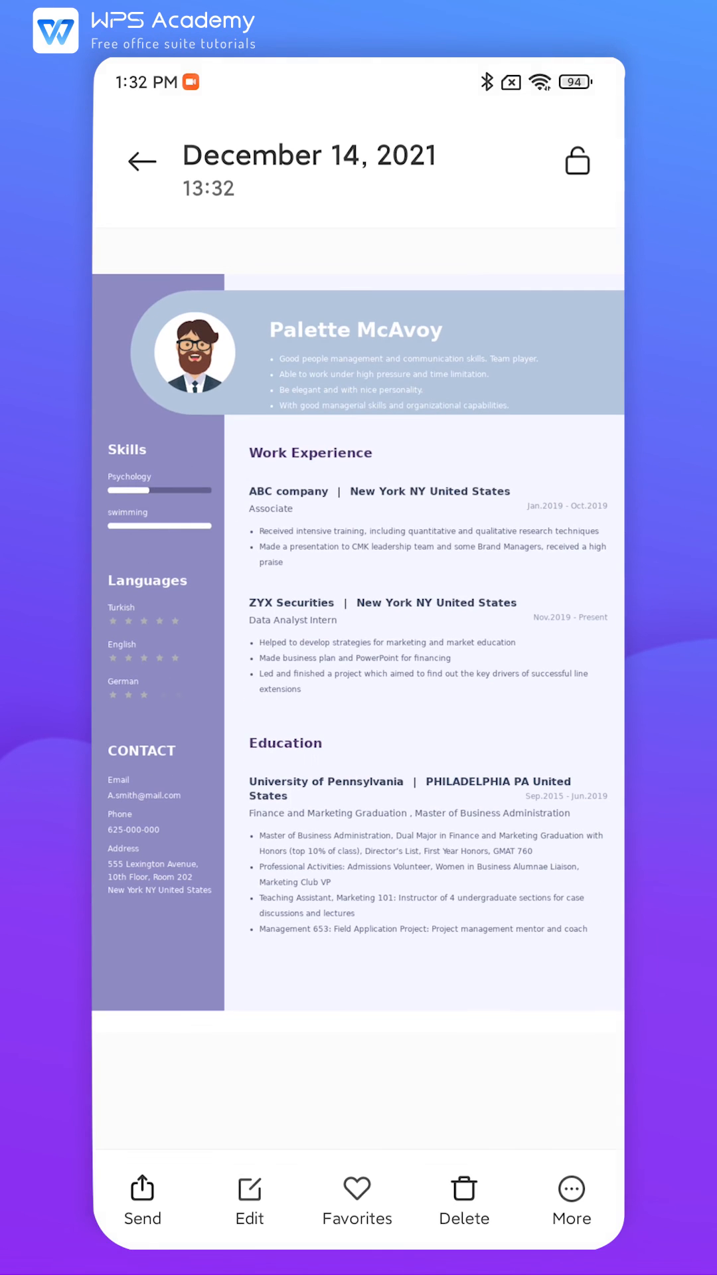